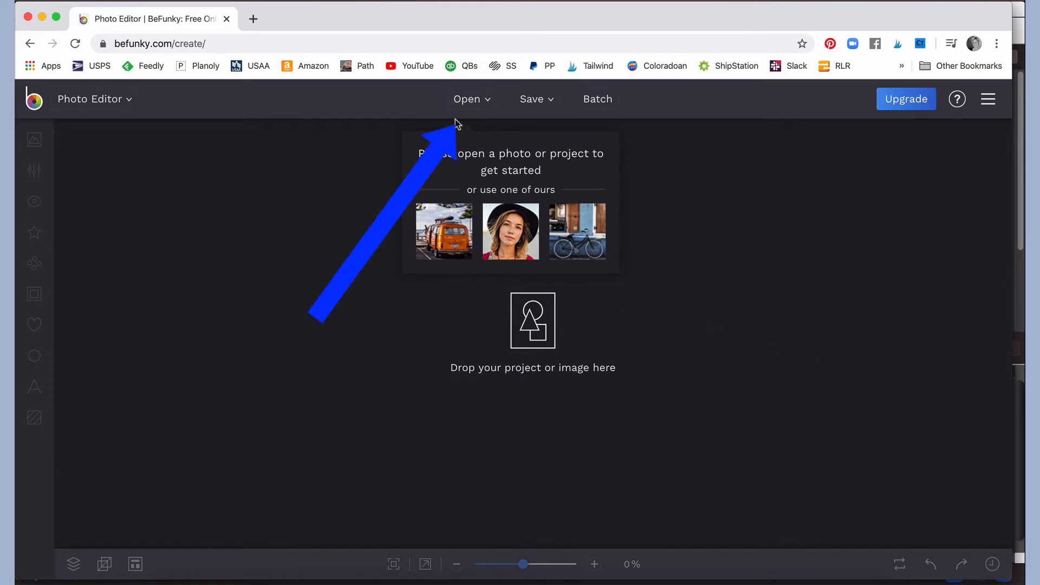
# - Choose the yarn-book JPEG photo from the computer and confirm opening it
pyautogui.click(469, 99)
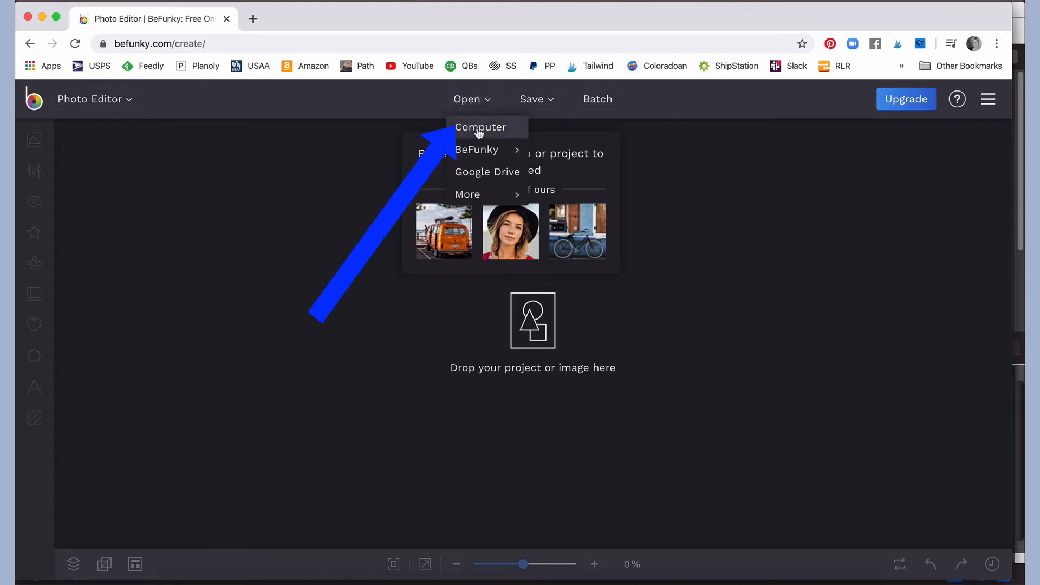
pyautogui.click(481, 127)
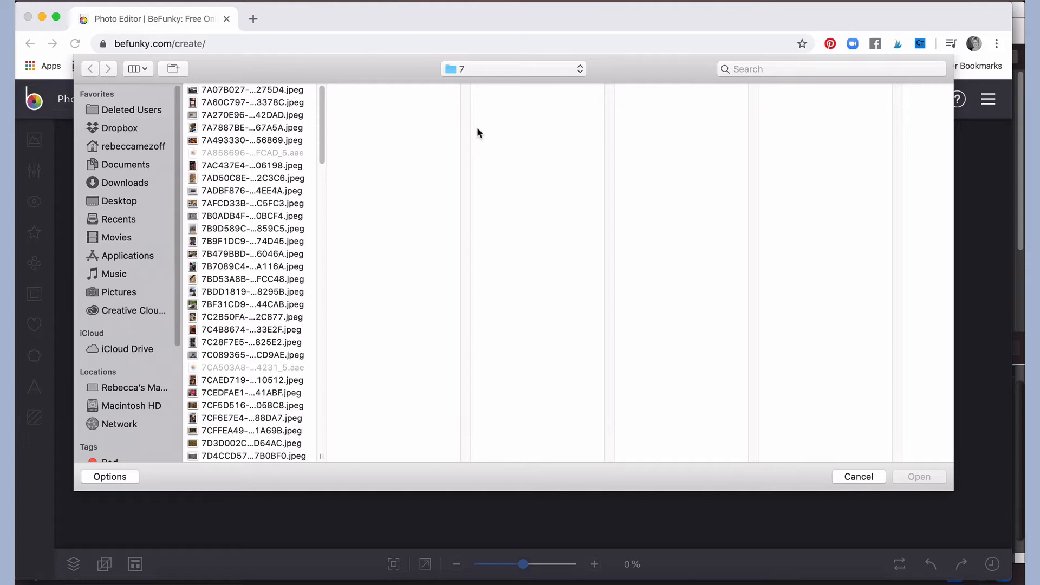
pyautogui.click(253, 317)
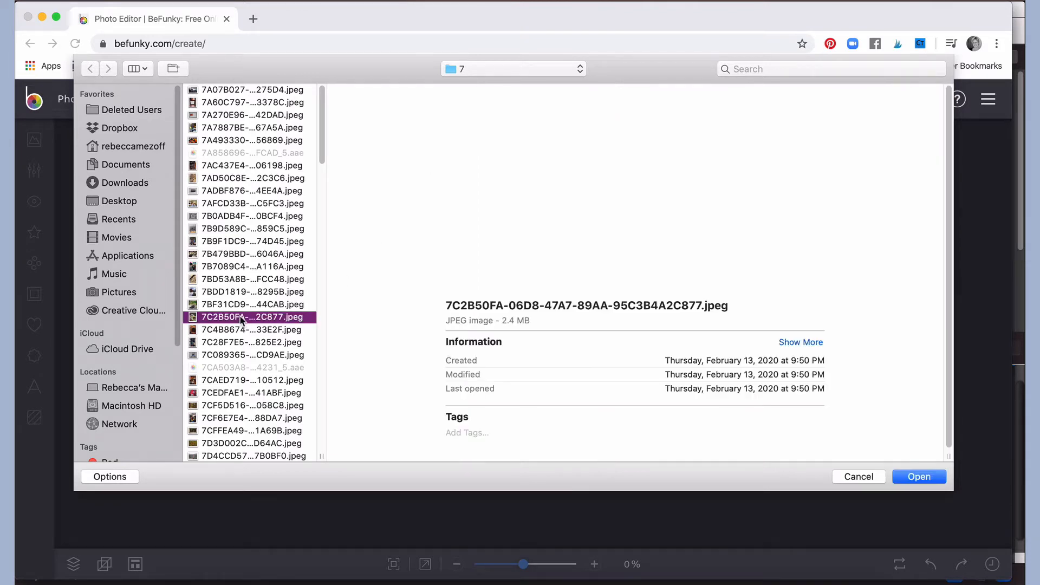
pyautogui.click(919, 477)
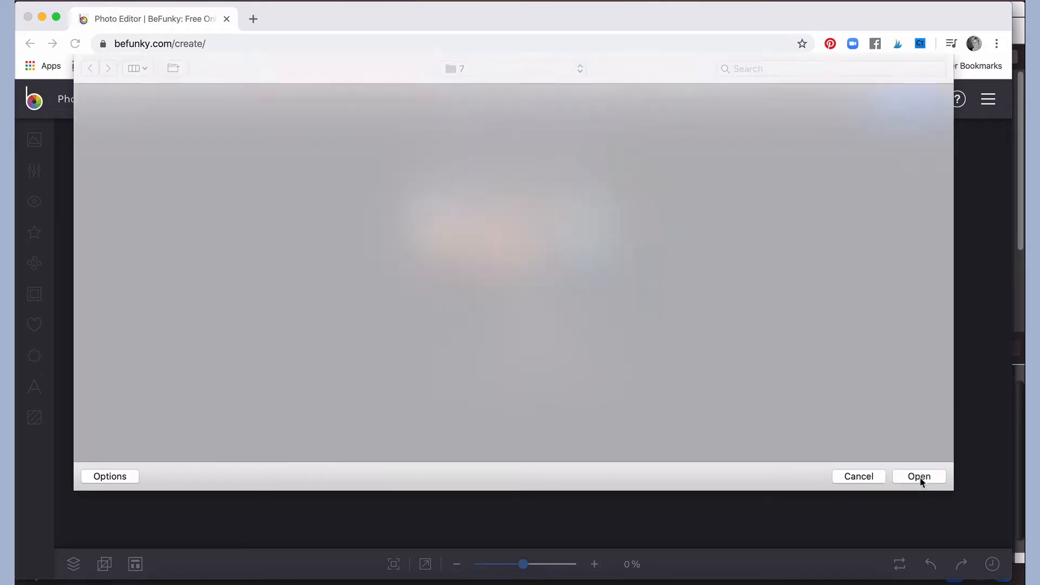
# - Load the knitting-book photo onto the editor canvas
pyautogui.click(919, 477)
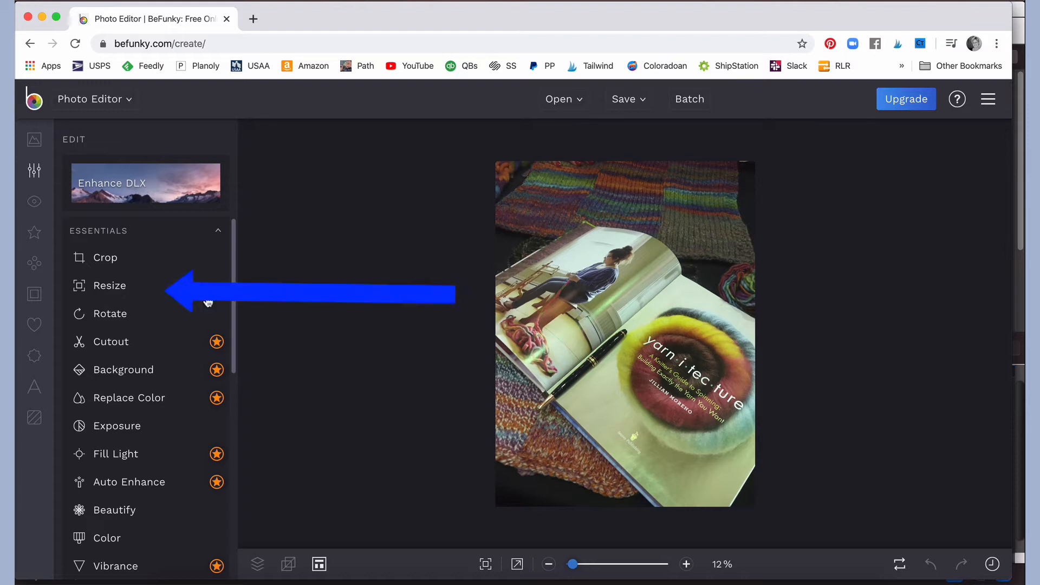
# - Resize the photo to 675 × 900 px with Lock Aspect Ratio on and apply it
pyautogui.click(108, 285)
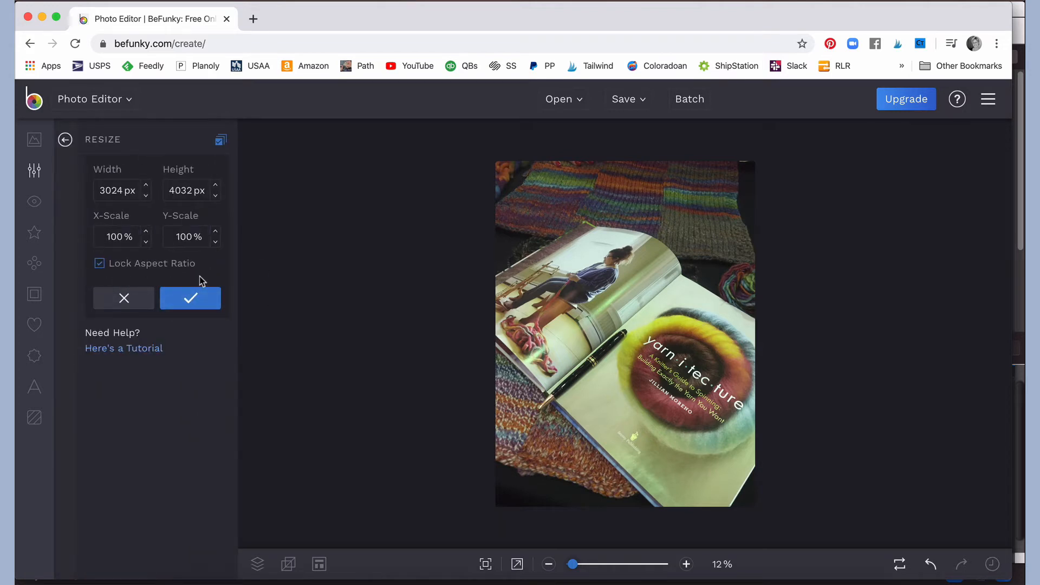
pyautogui.moveTo(144, 191)
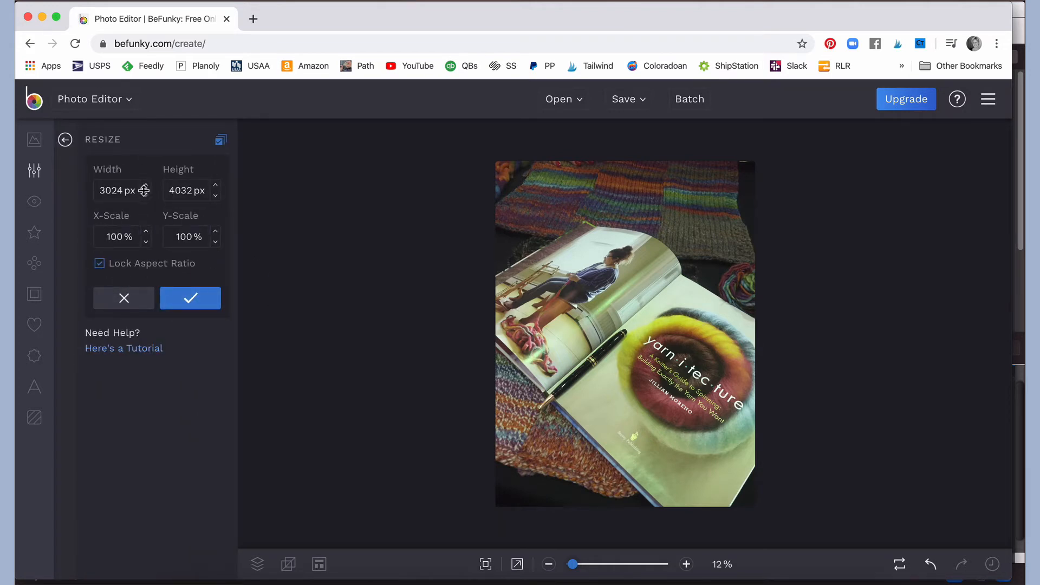
pyautogui.moveTo(280, 225)
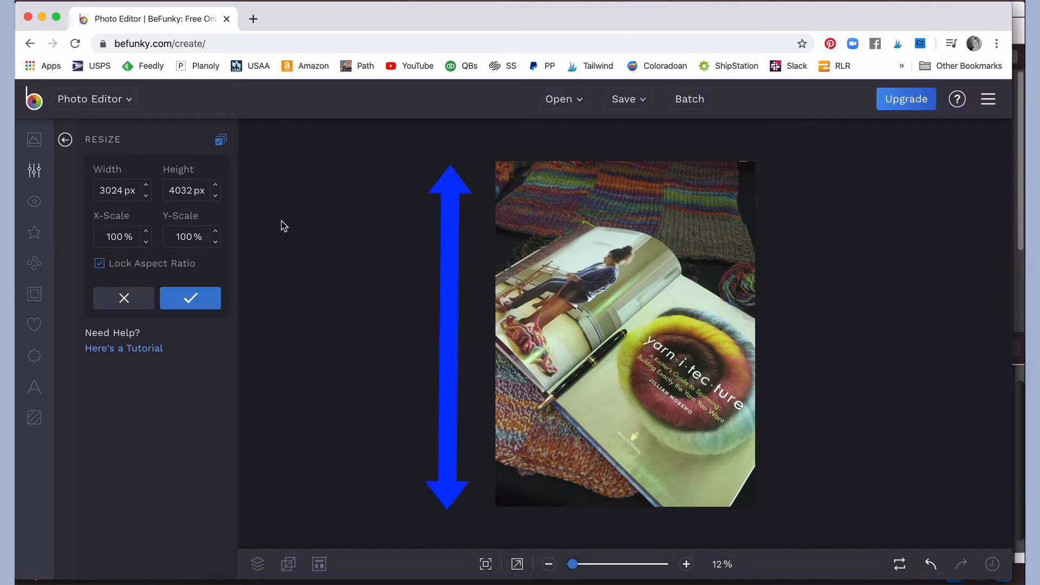
pyautogui.moveTo(213, 190)
pyautogui.write('900')
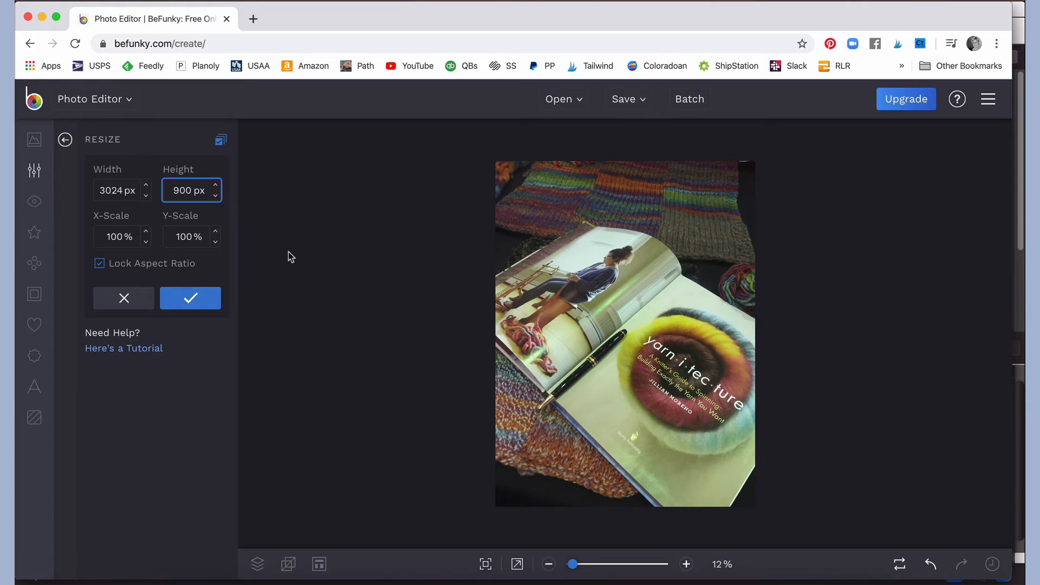
pyautogui.moveTo(90, 261)
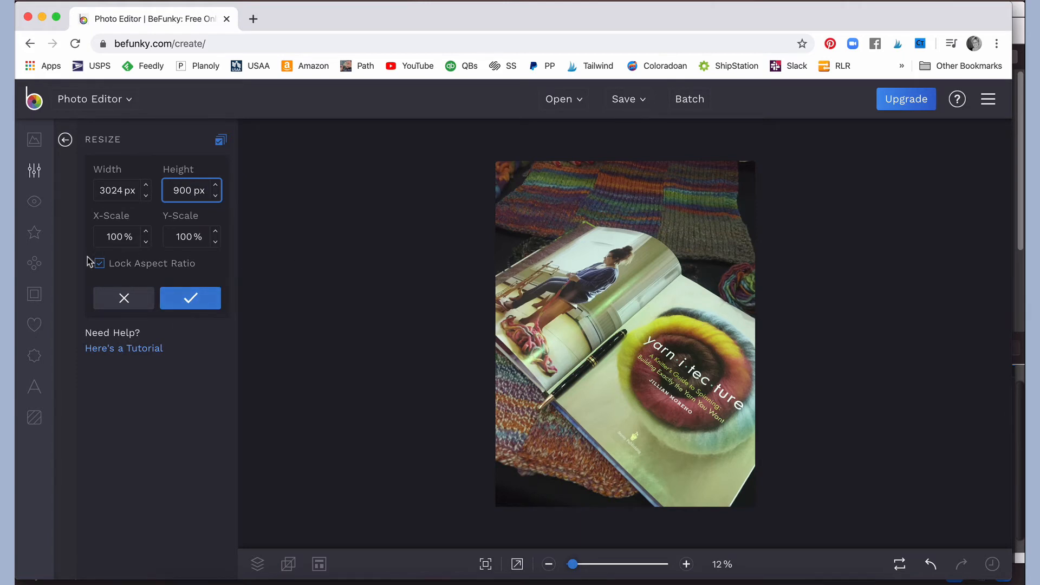
pyautogui.click(99, 263)
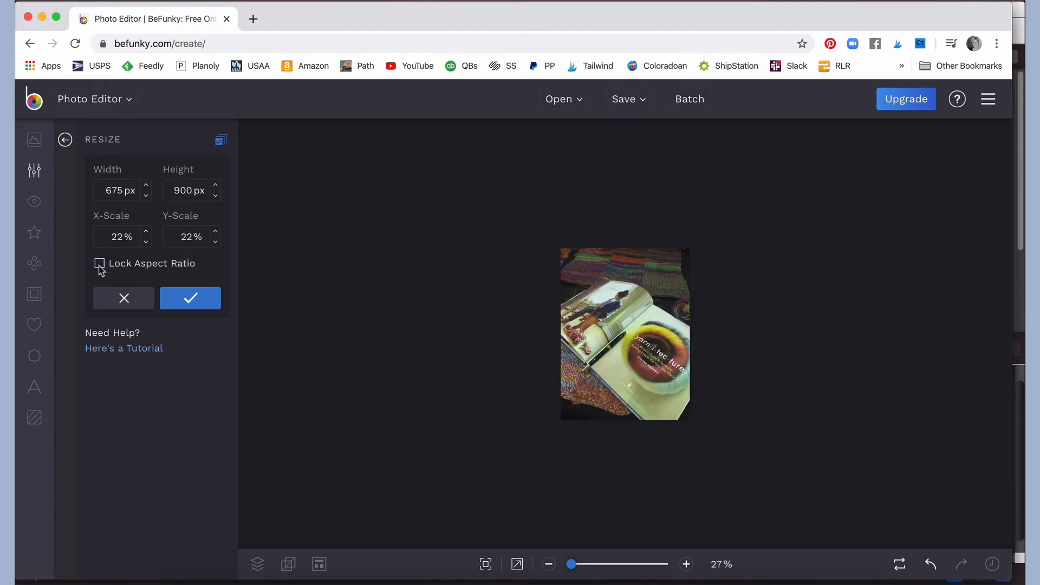
pyautogui.click(99, 263)
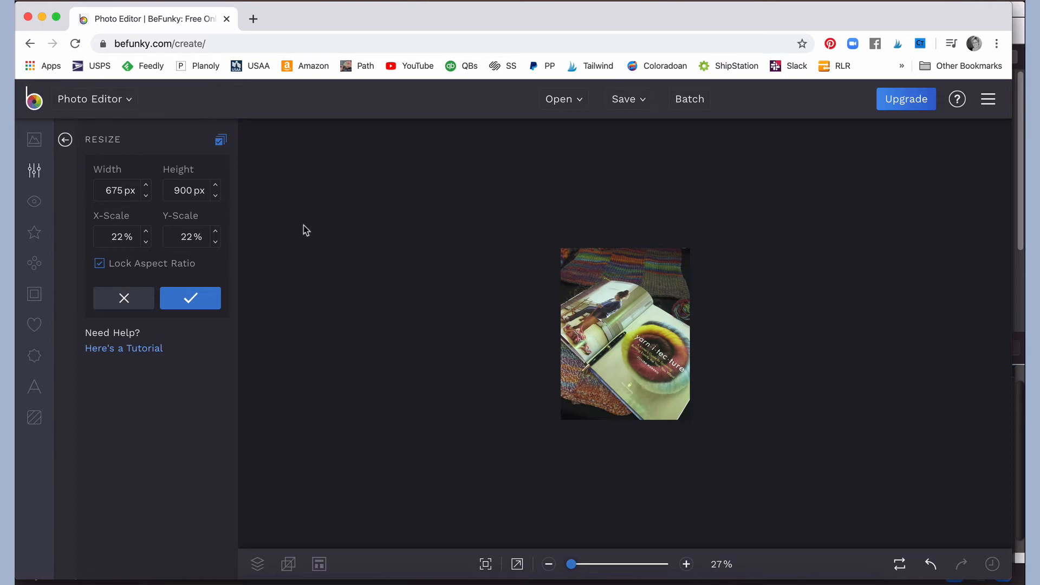
pyautogui.moveTo(122, 273)
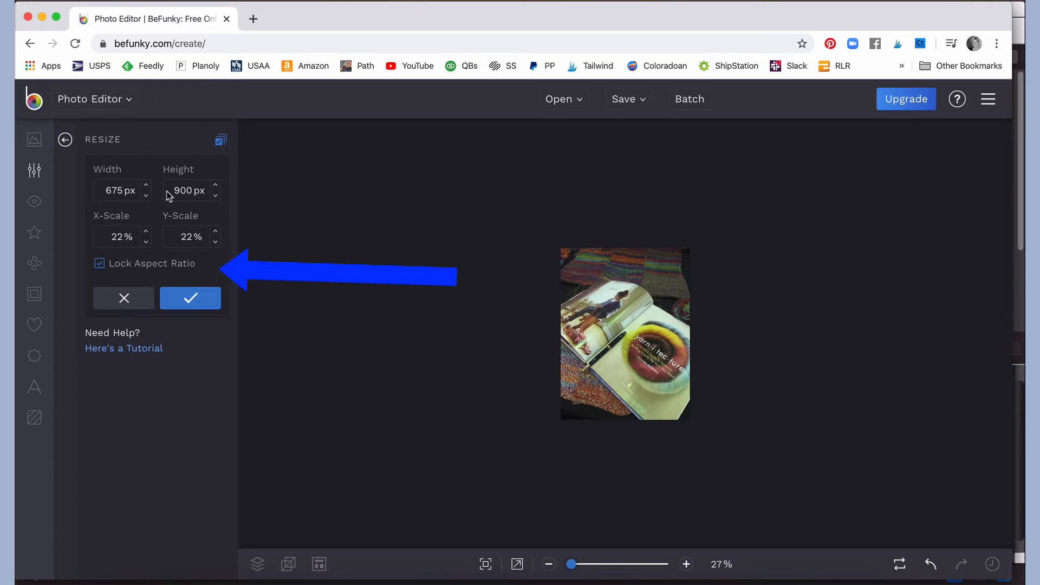
pyautogui.moveTo(144, 219)
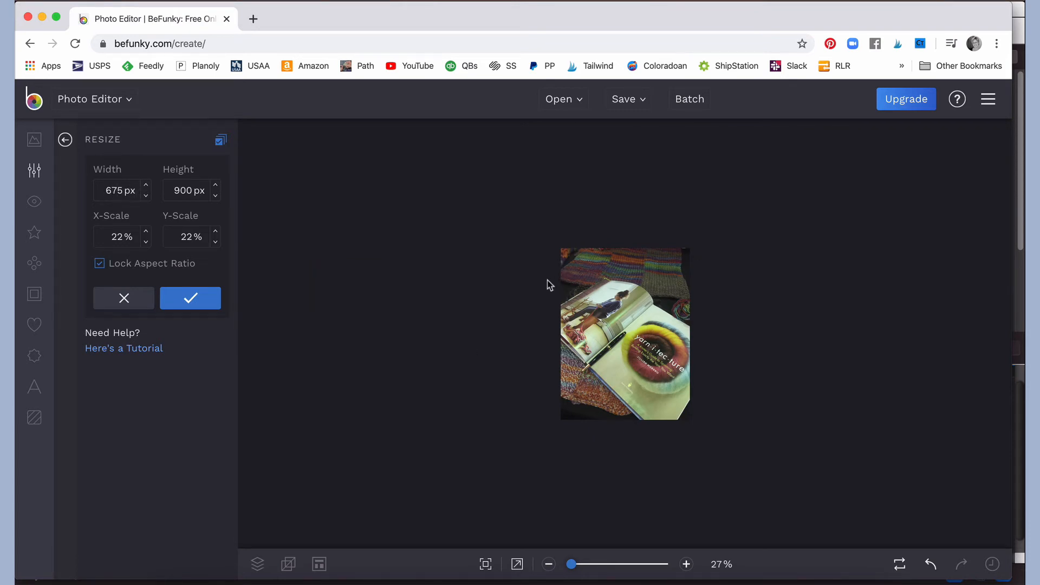
pyautogui.moveTo(112, 242)
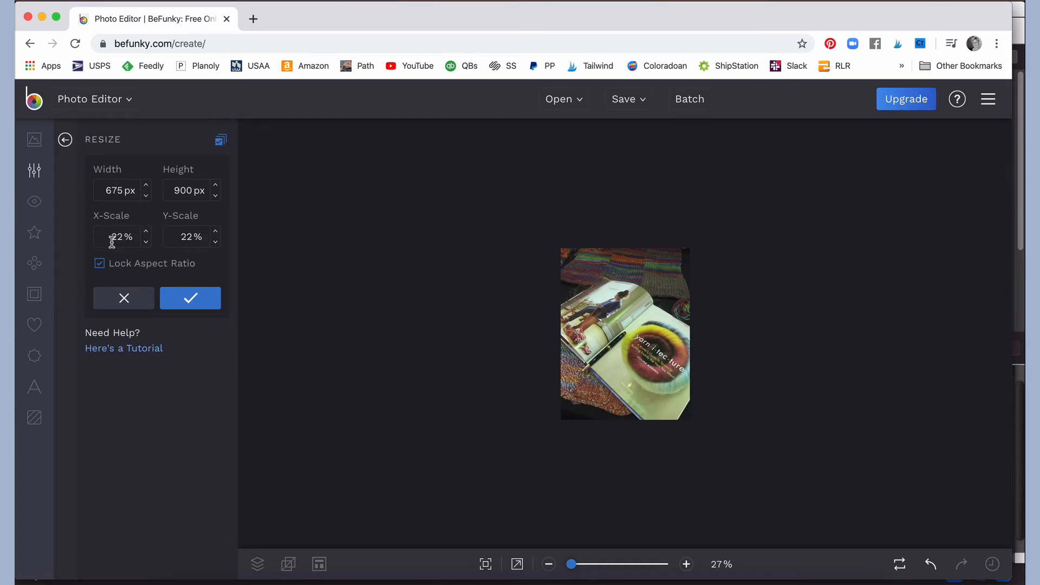
pyautogui.moveTo(211, 316)
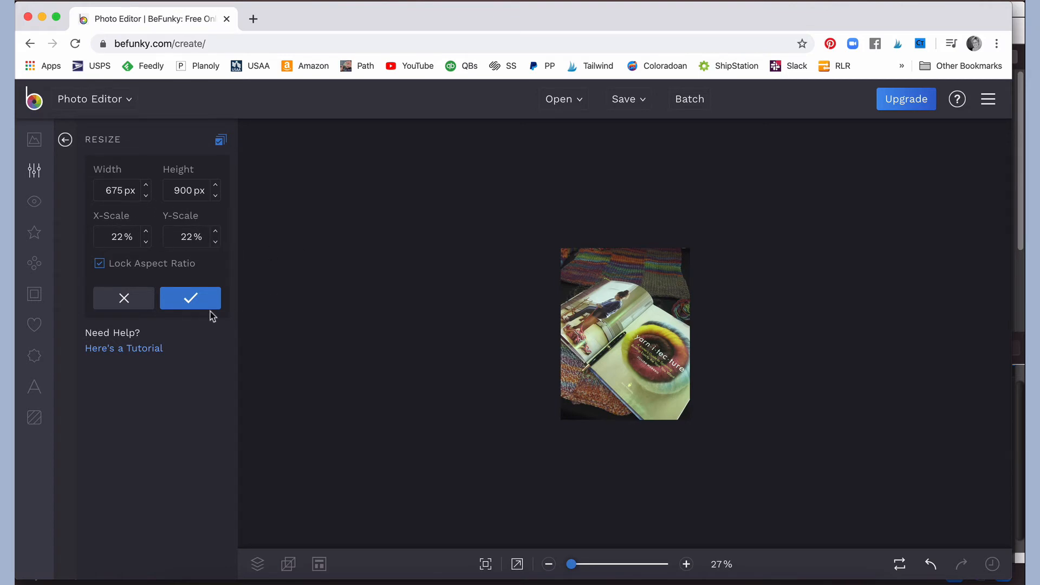
pyautogui.click(191, 298)
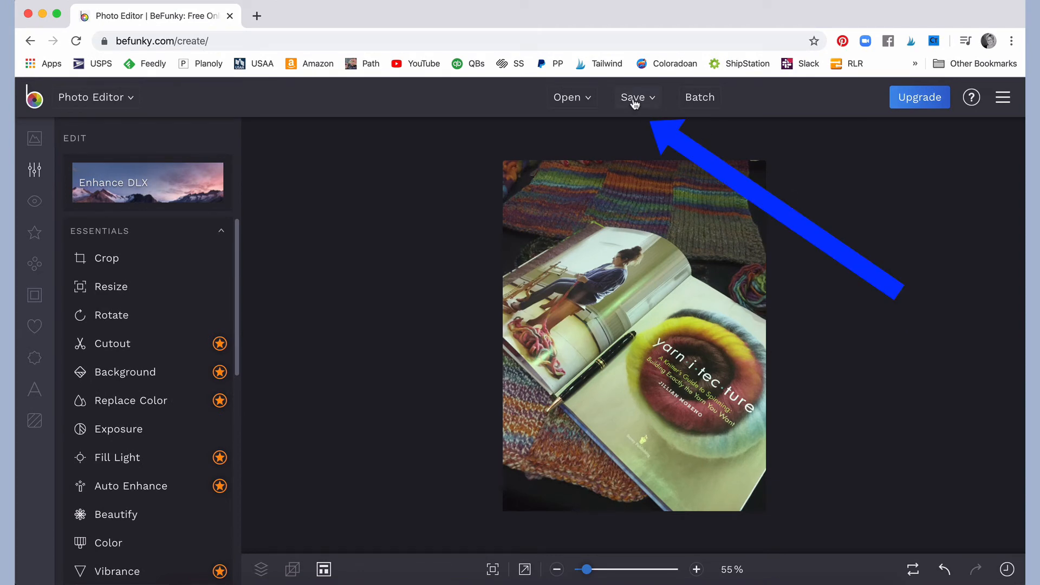
# - Bring up the save-to-computer dialog for the high-quality JPG and select its filename
pyautogui.click(631, 97)
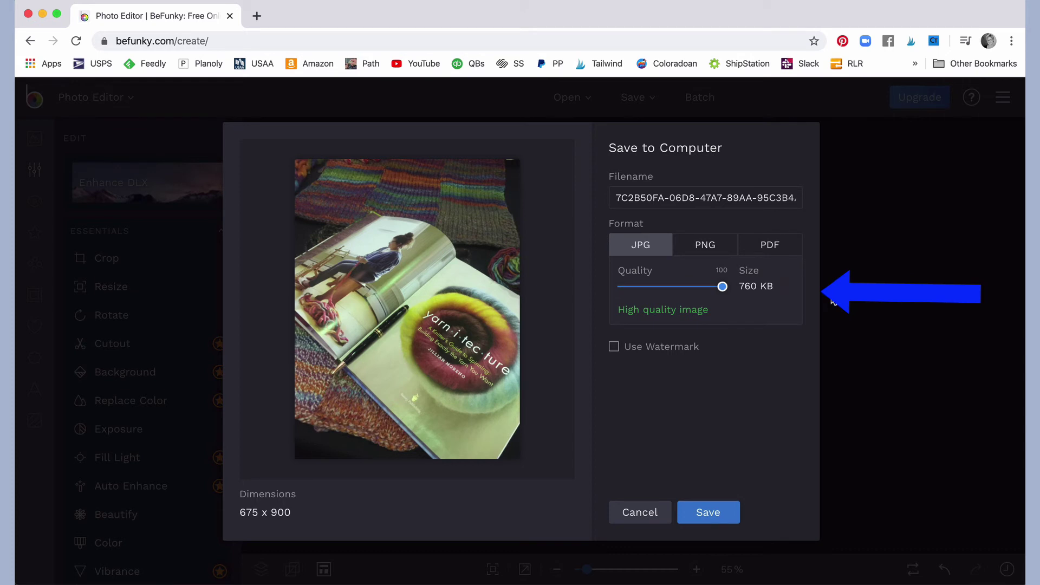
pyautogui.moveTo(833, 299)
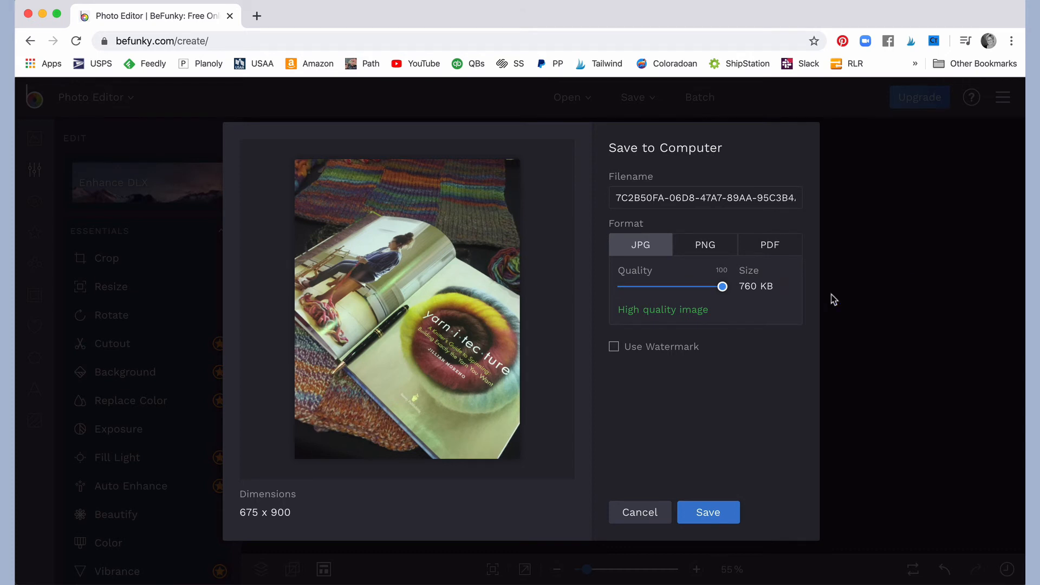
pyautogui.moveTo(669, 316)
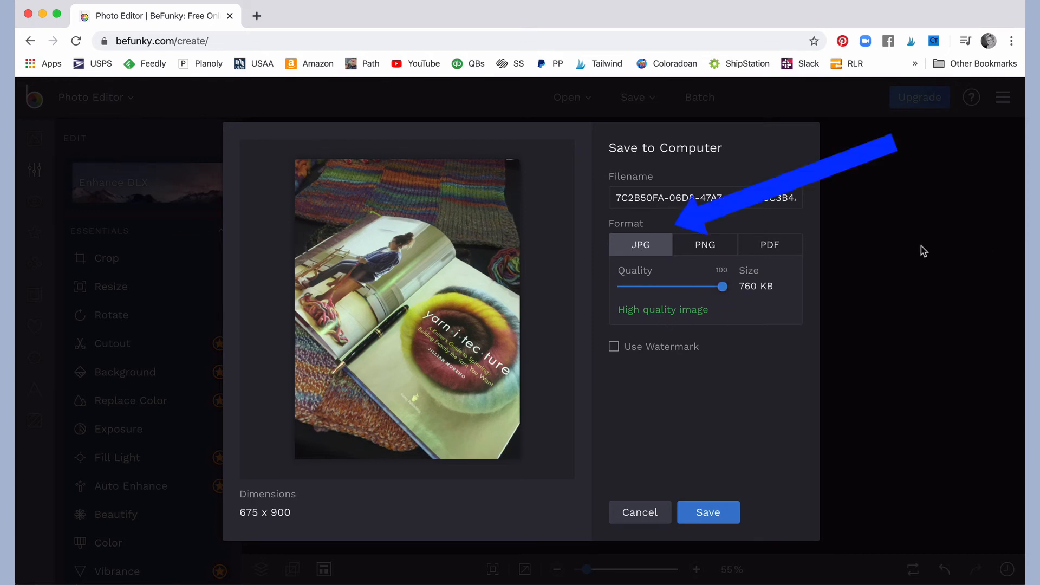
pyautogui.click(705, 197)
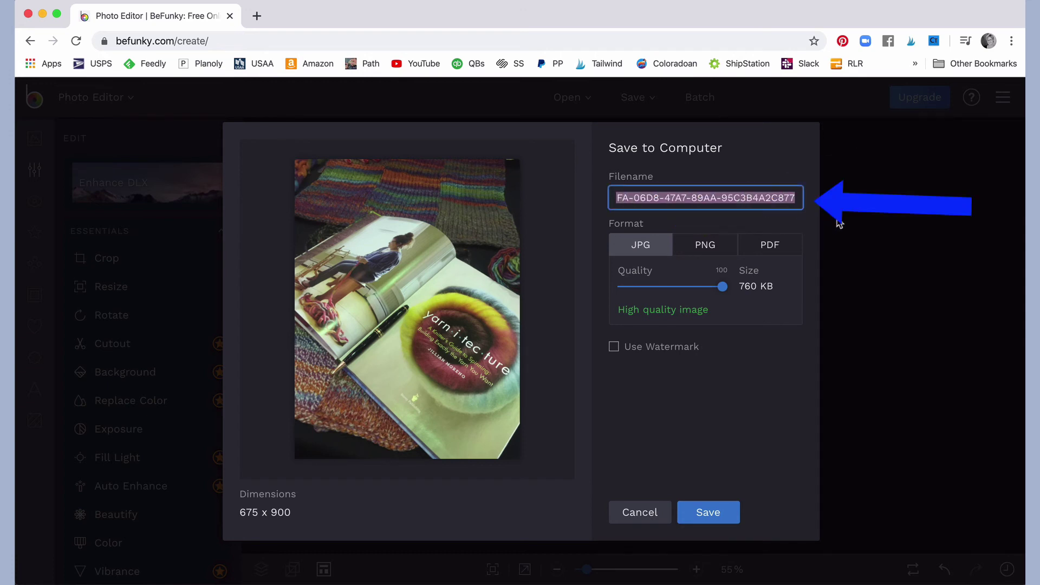
# - Name the file 'yarnitecture' and download it as a 675 × 900 JPG
pyautogui.press('Delete')
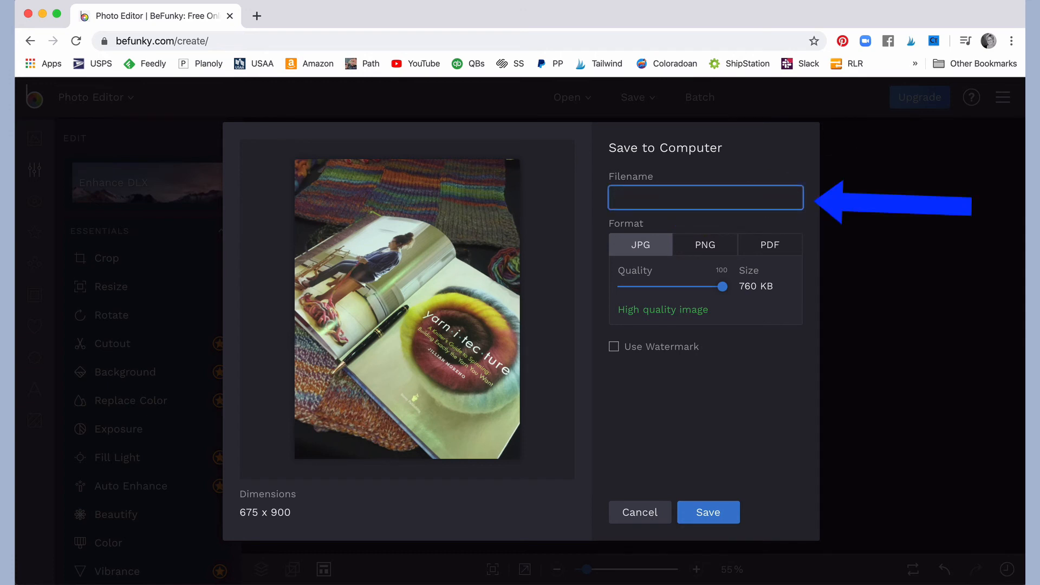
pyautogui.write('yarnitecture')
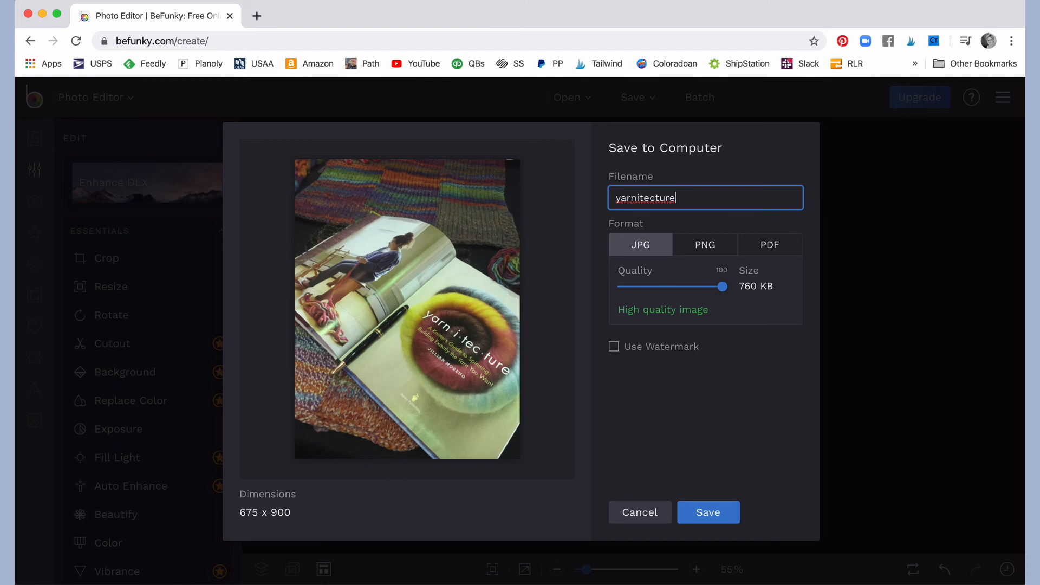
pyautogui.moveTo(913, 317)
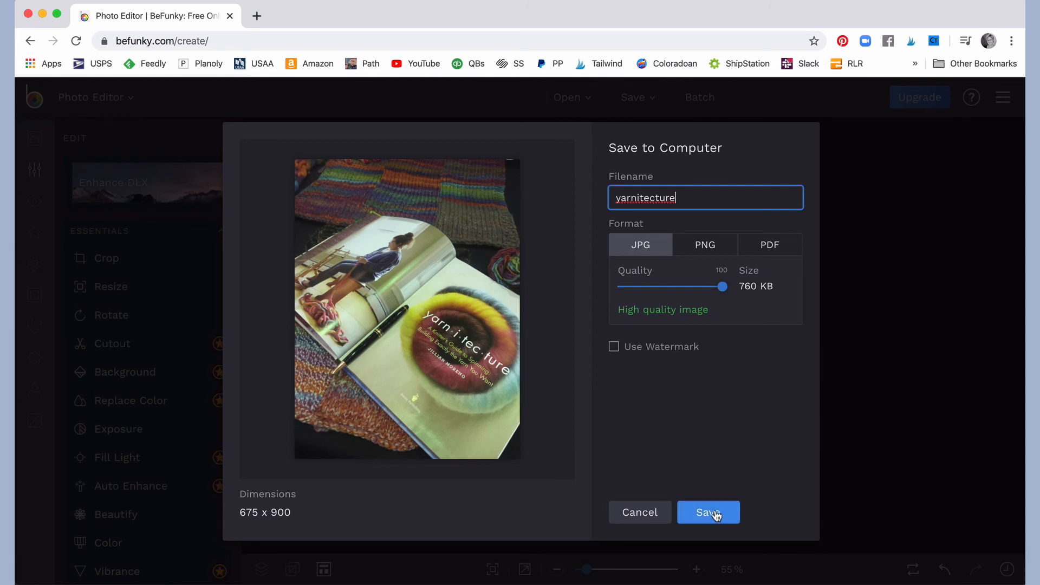
pyautogui.click(708, 512)
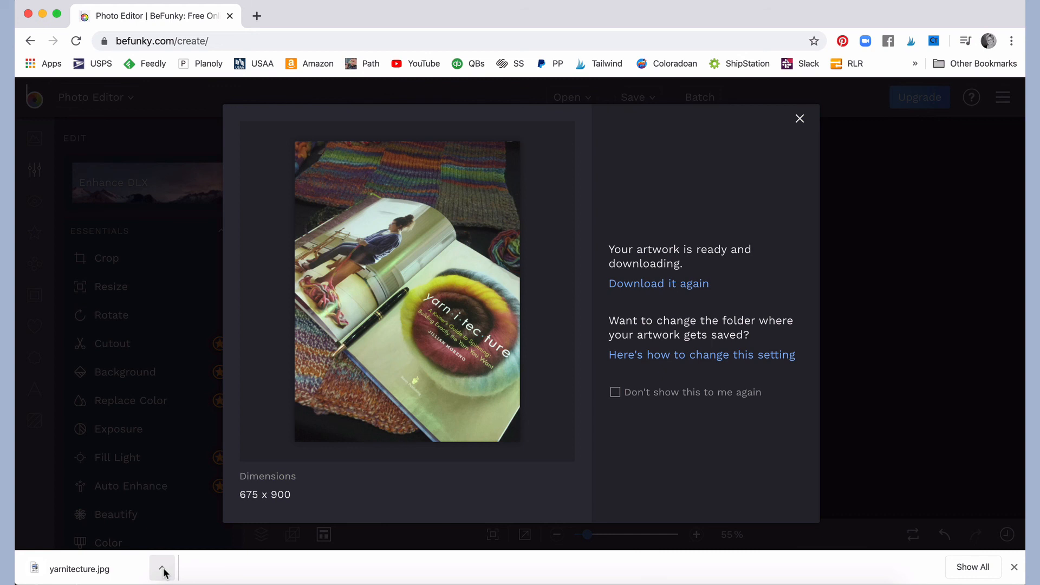
pyautogui.moveTo(415, 372)
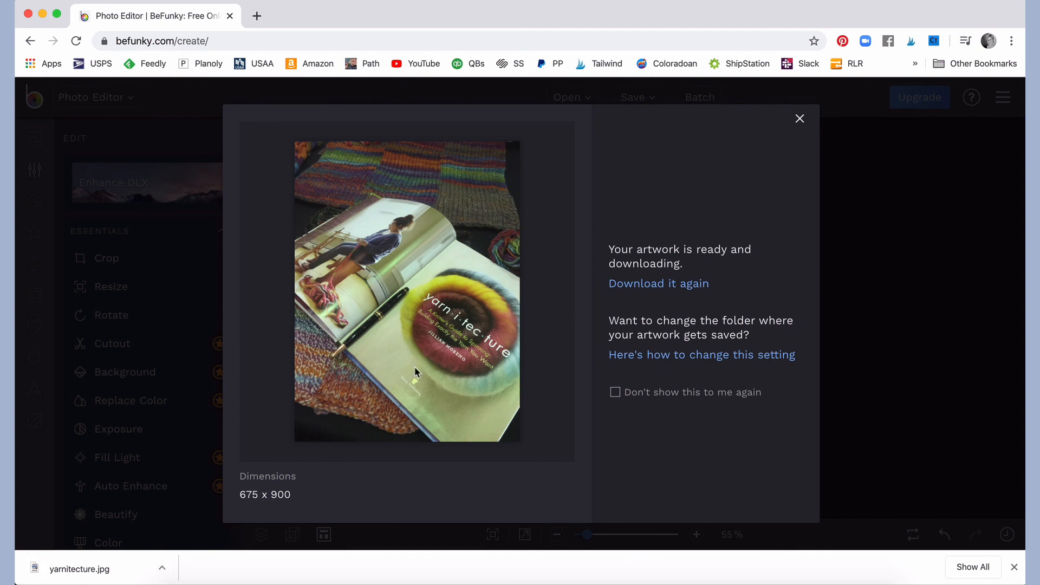
pyautogui.moveTo(710, 184)
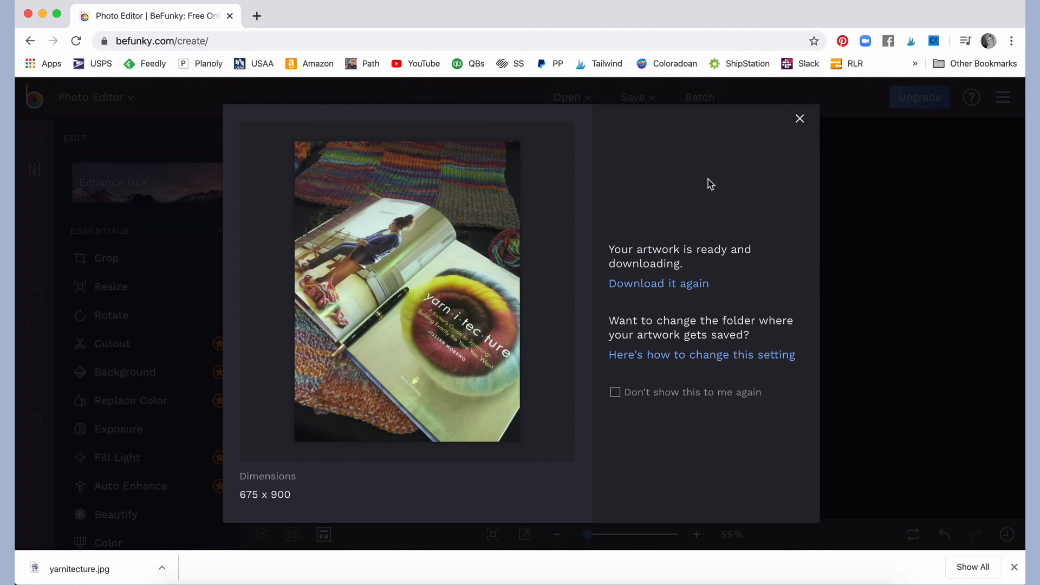